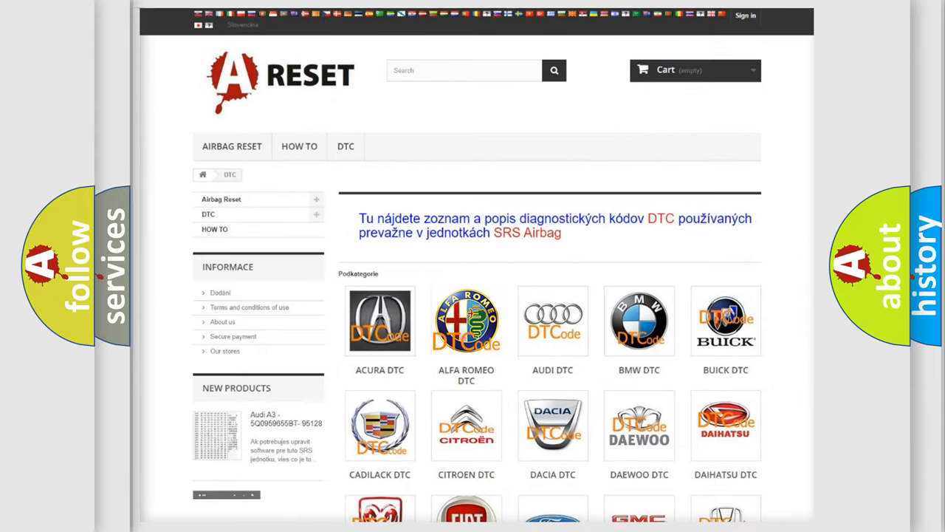
# Open the ALFA ROMEO DTC tile and scroll down its trouble code list.
pyautogui.click(466, 321)
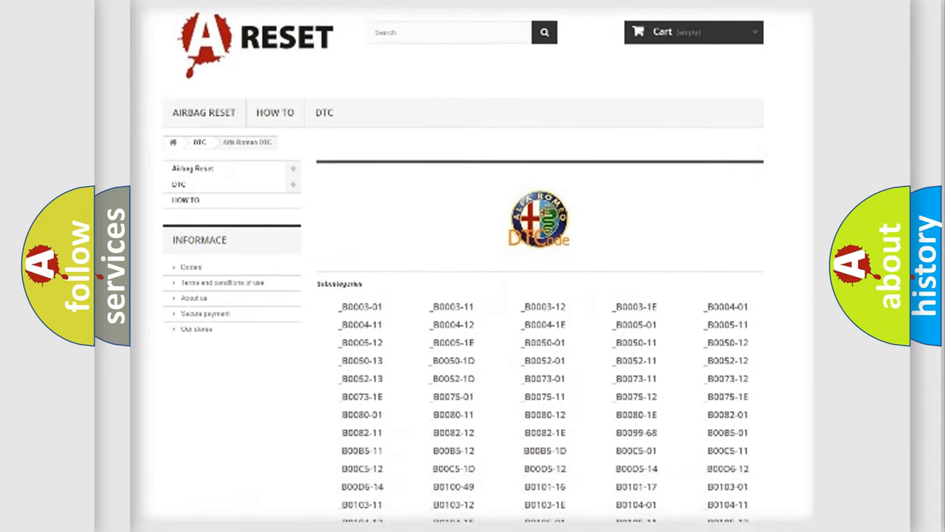
pyautogui.scroll(-3)
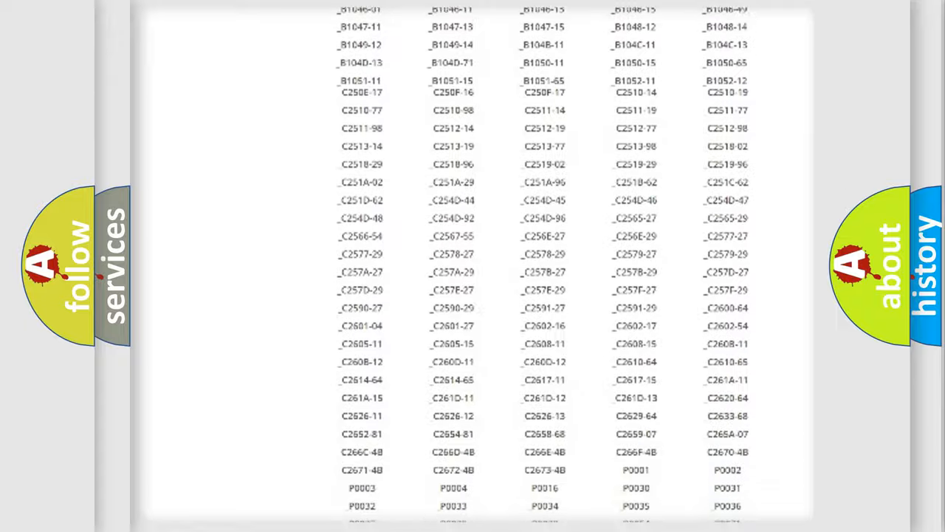